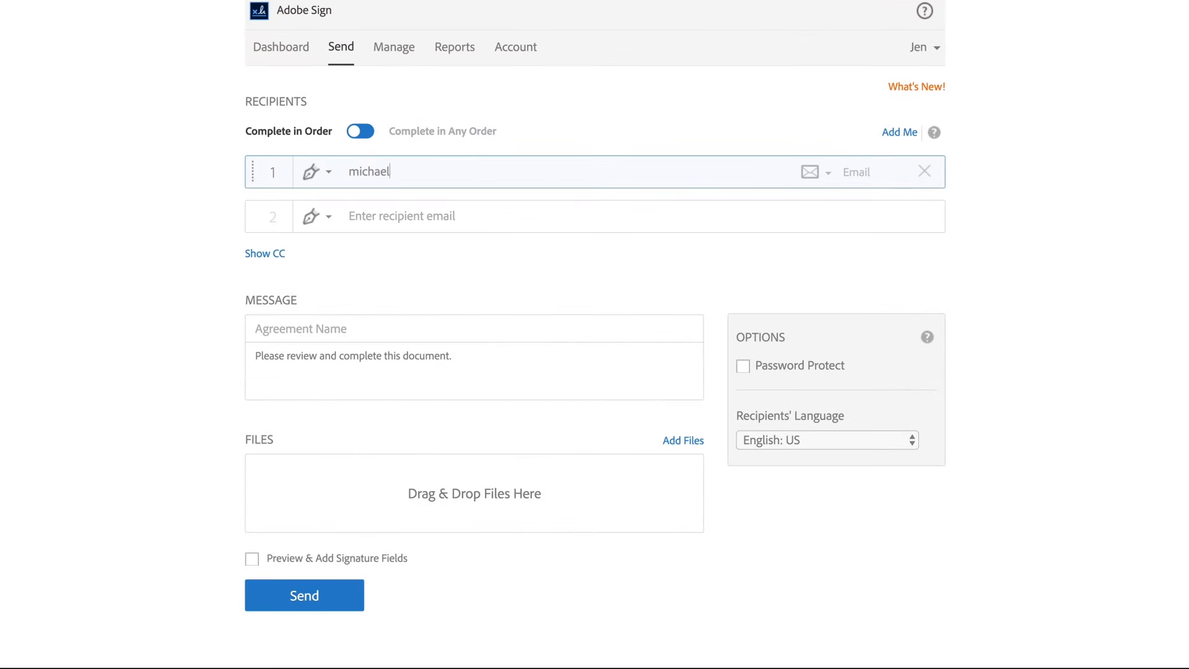
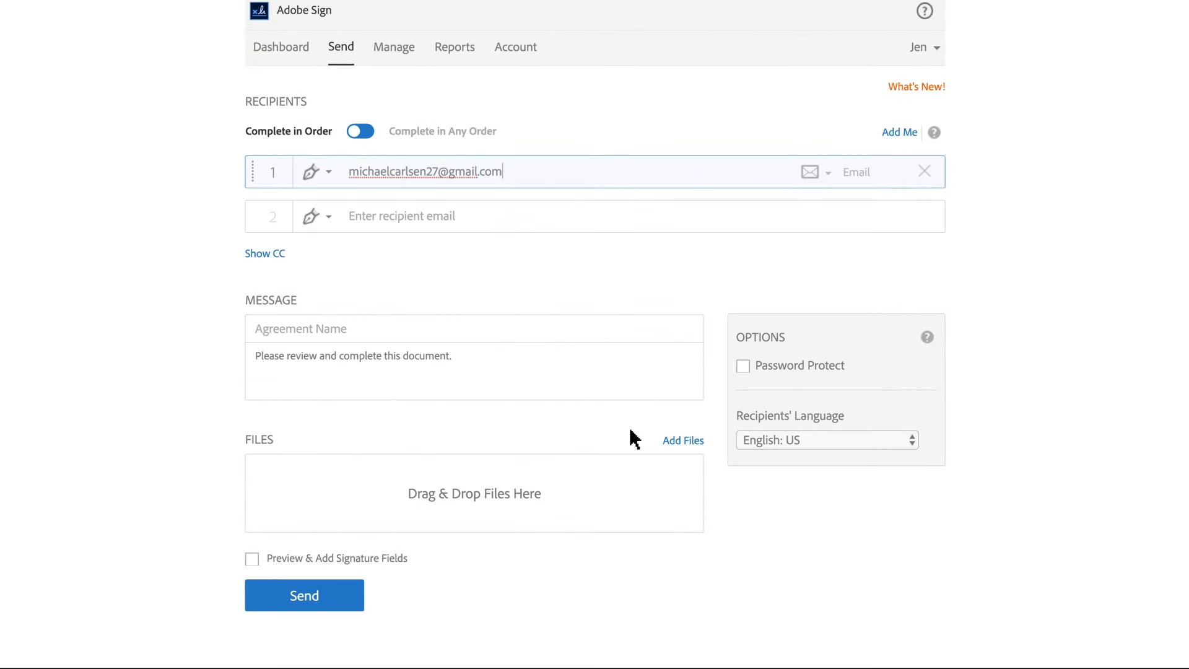
click(682, 440)
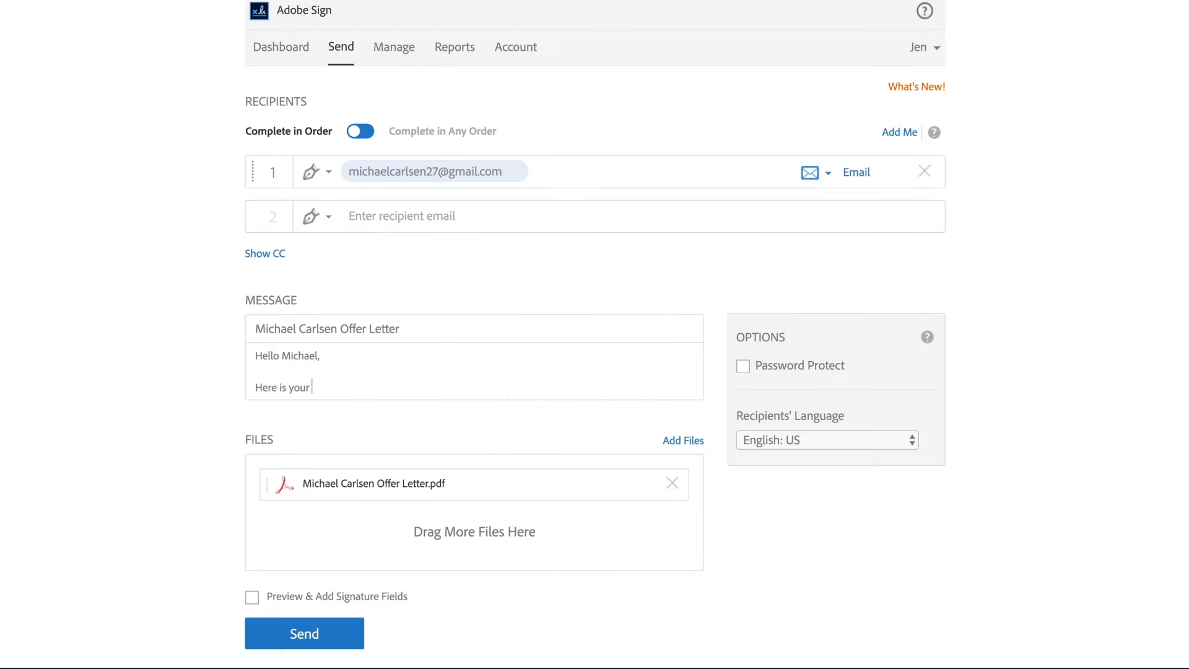
text(offer letter.)
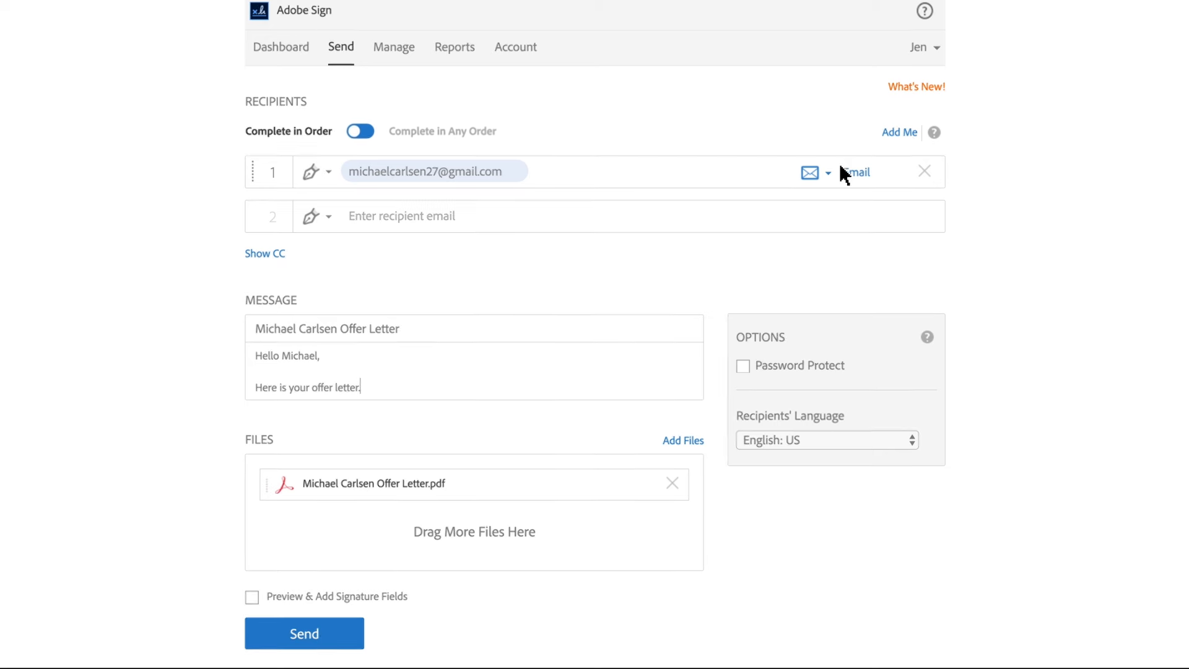
- Switch recipient authentication from Email to Password and confirm the entered password
click(743, 366)
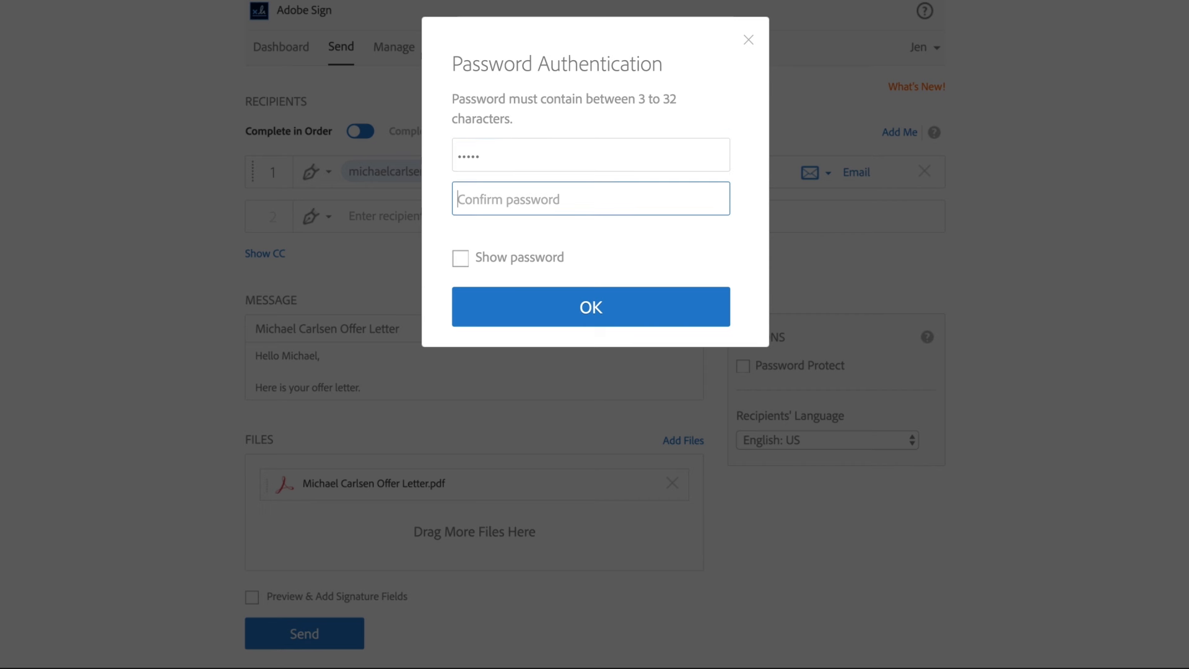
text(•••••)
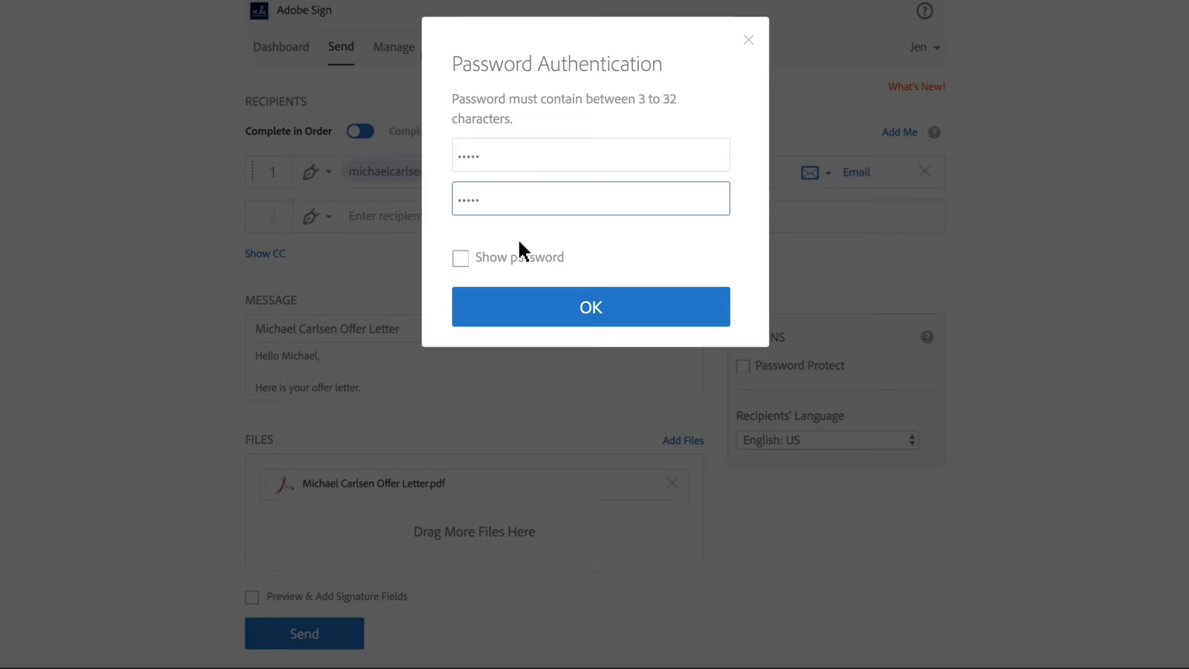
click(590, 307)
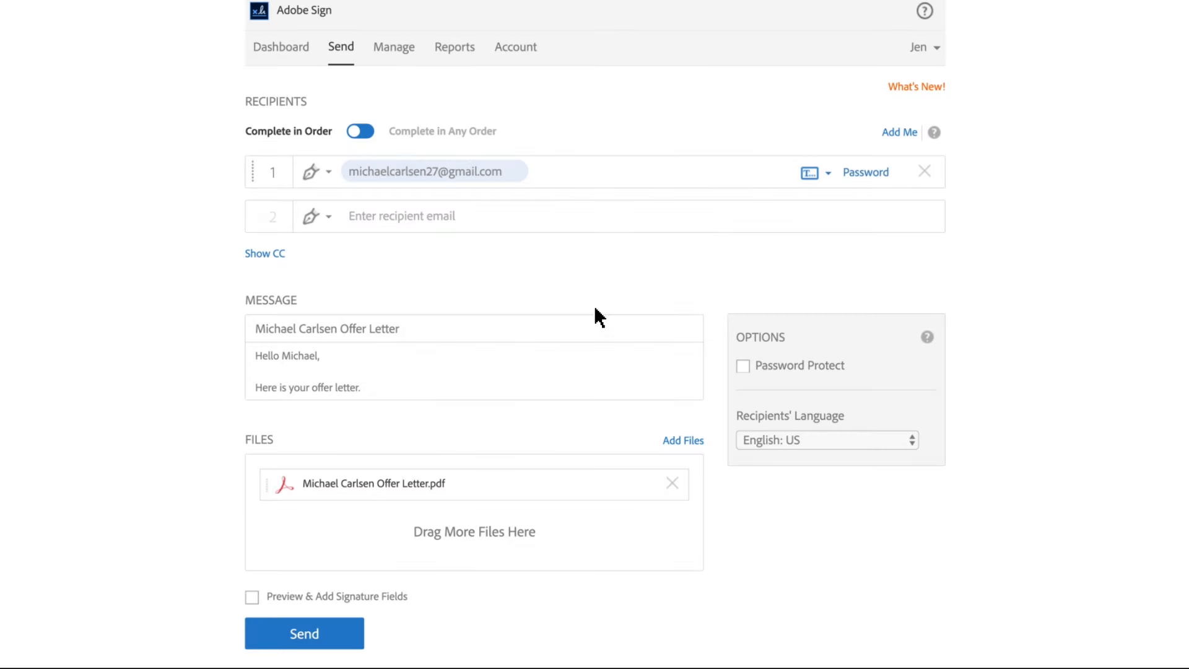
- Place a Signature field and a required 'Start Date' text field fillable by Anyone
click(252, 597)
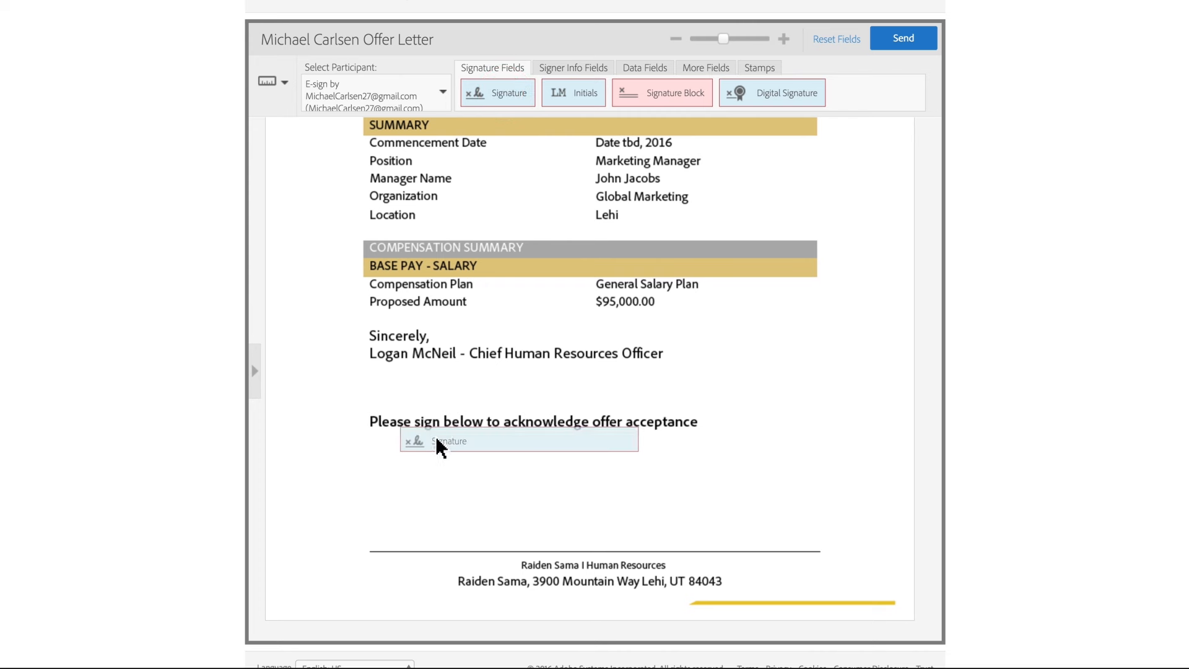
click(644, 67)
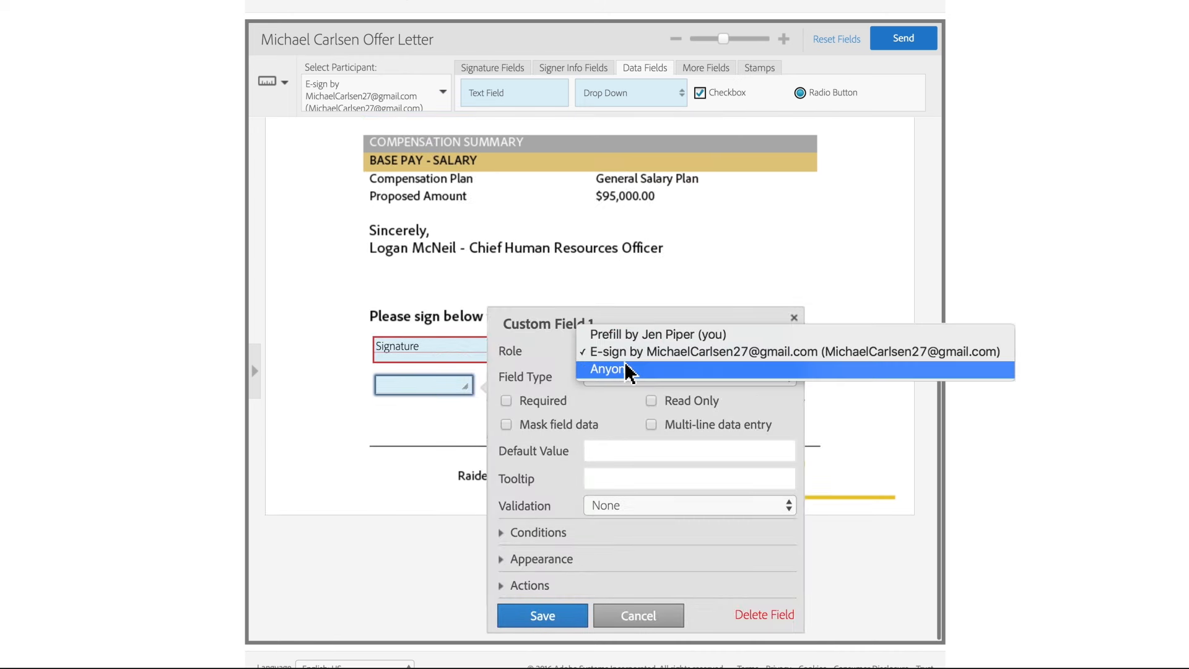
click(612, 370)
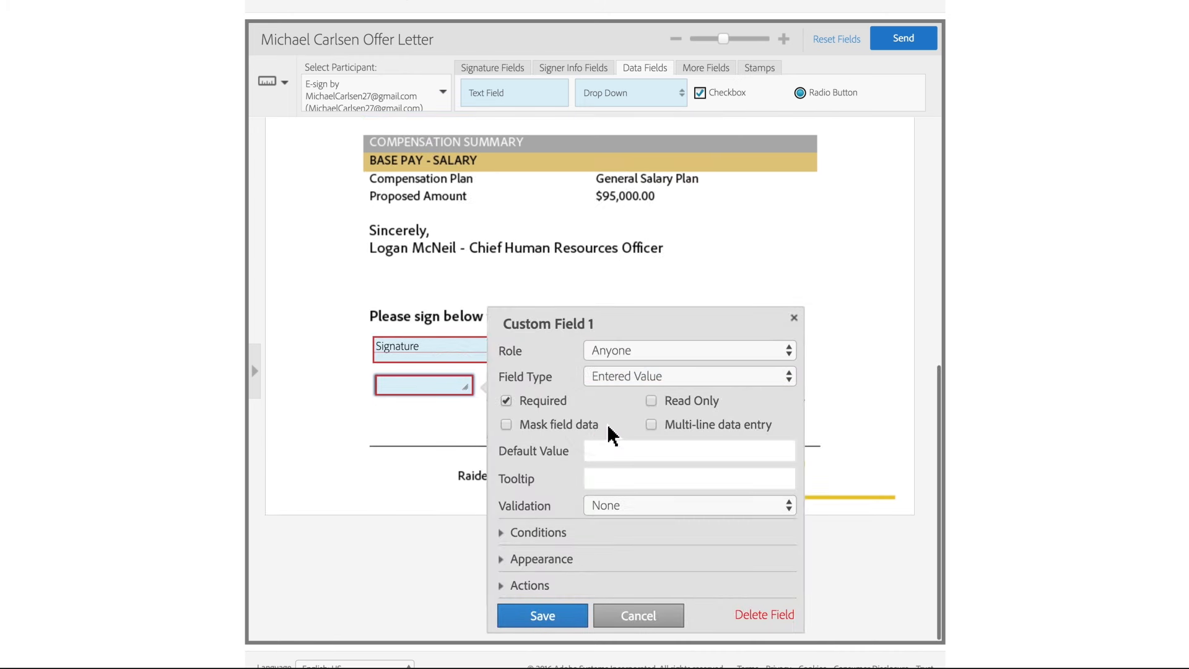
text(Start Dat)
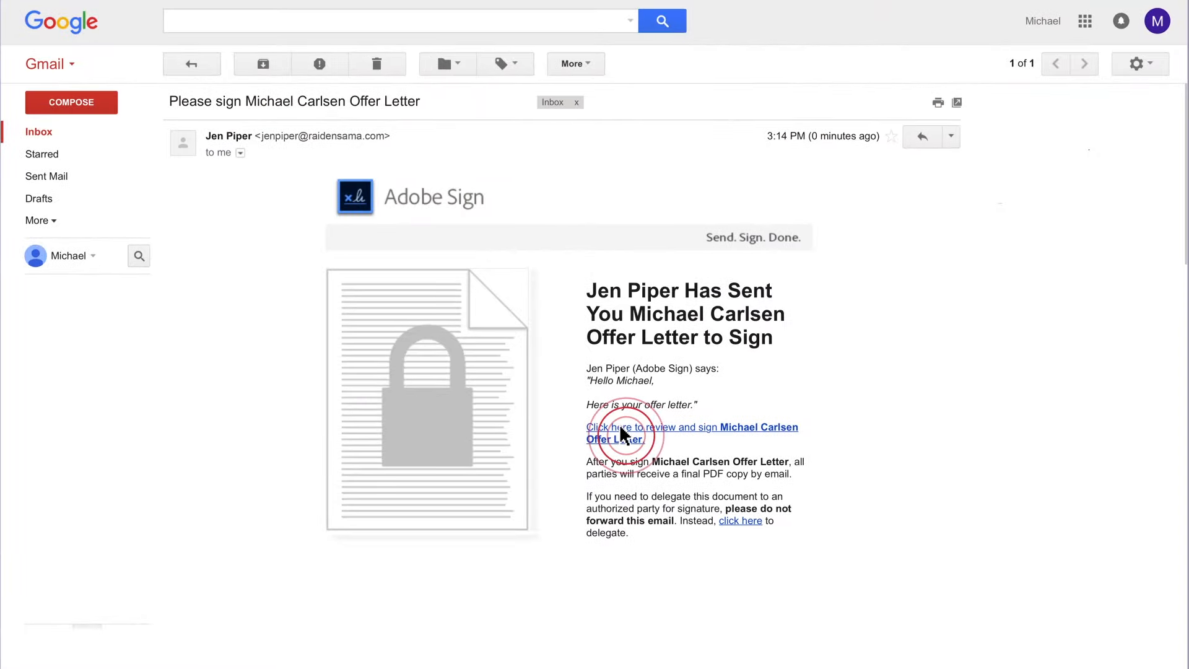
- Send the agreement and follow the Gmail invitation link to review and sign
click(637, 426)
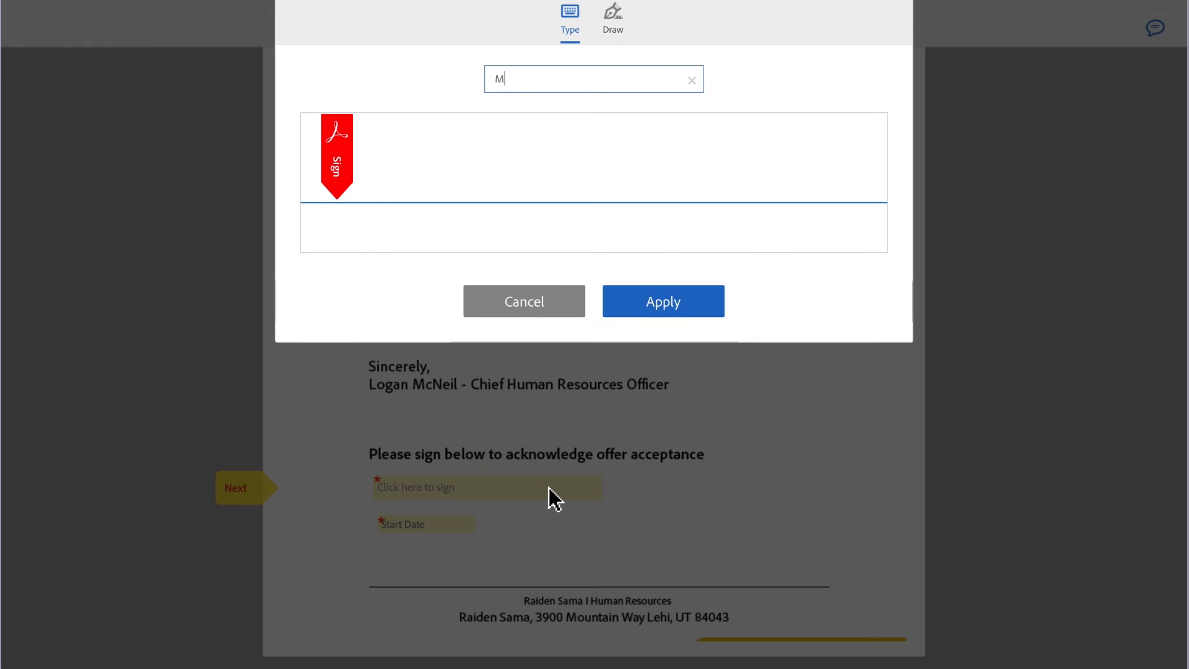
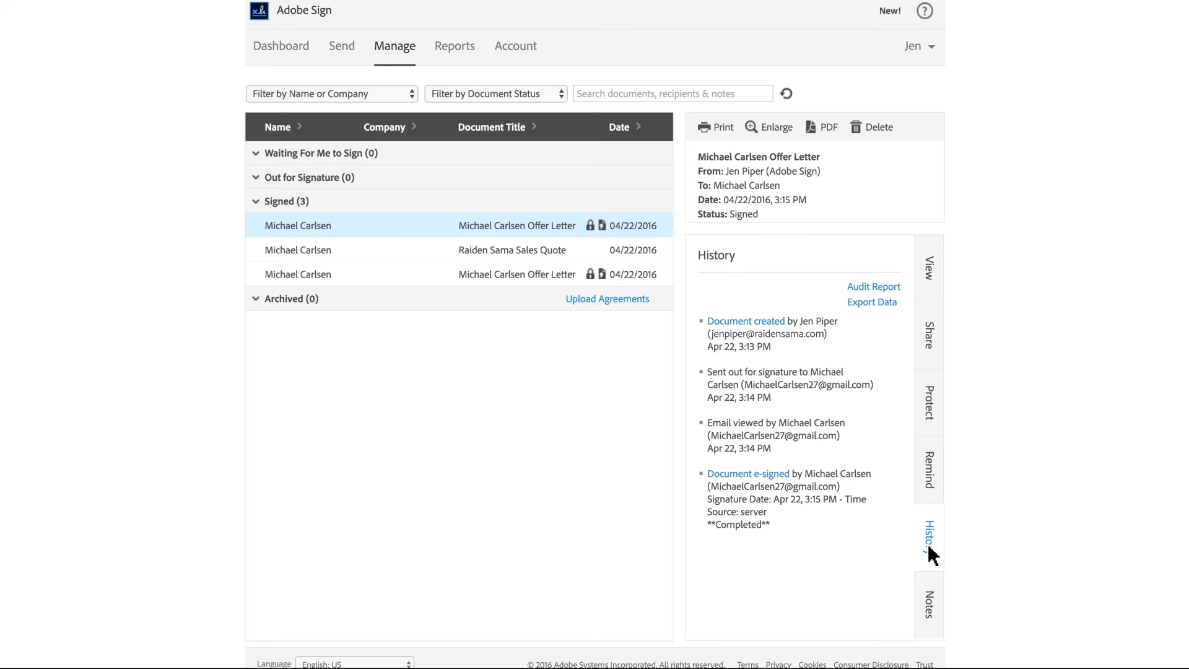
mouse_move(927, 544)
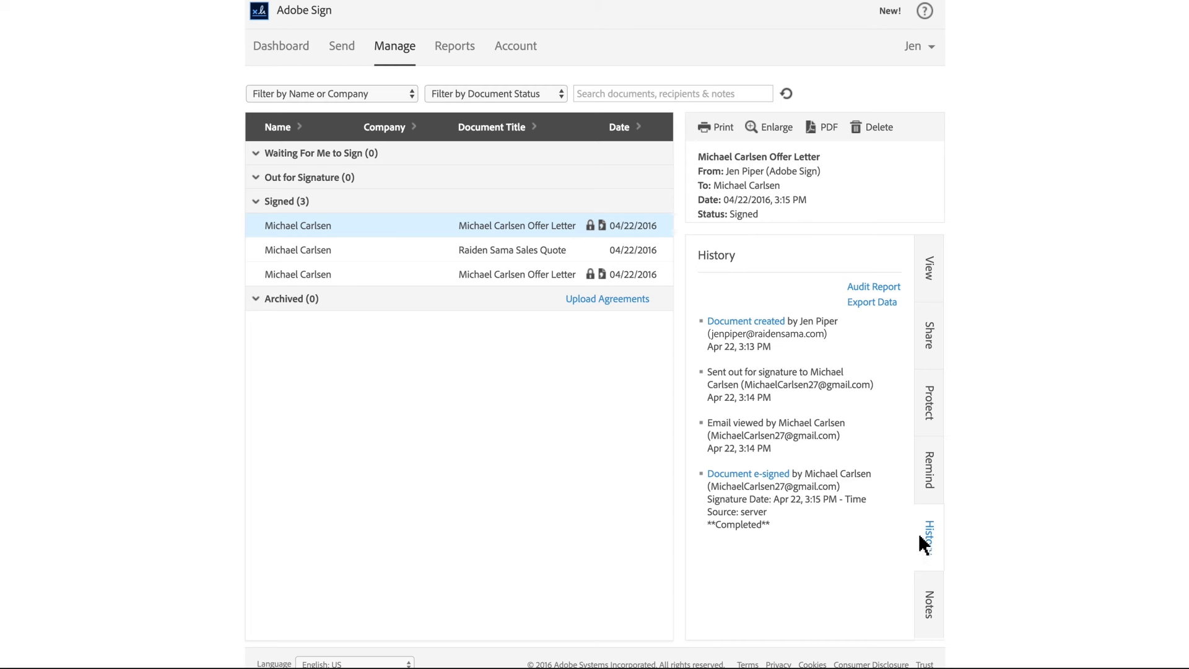
click(872, 286)
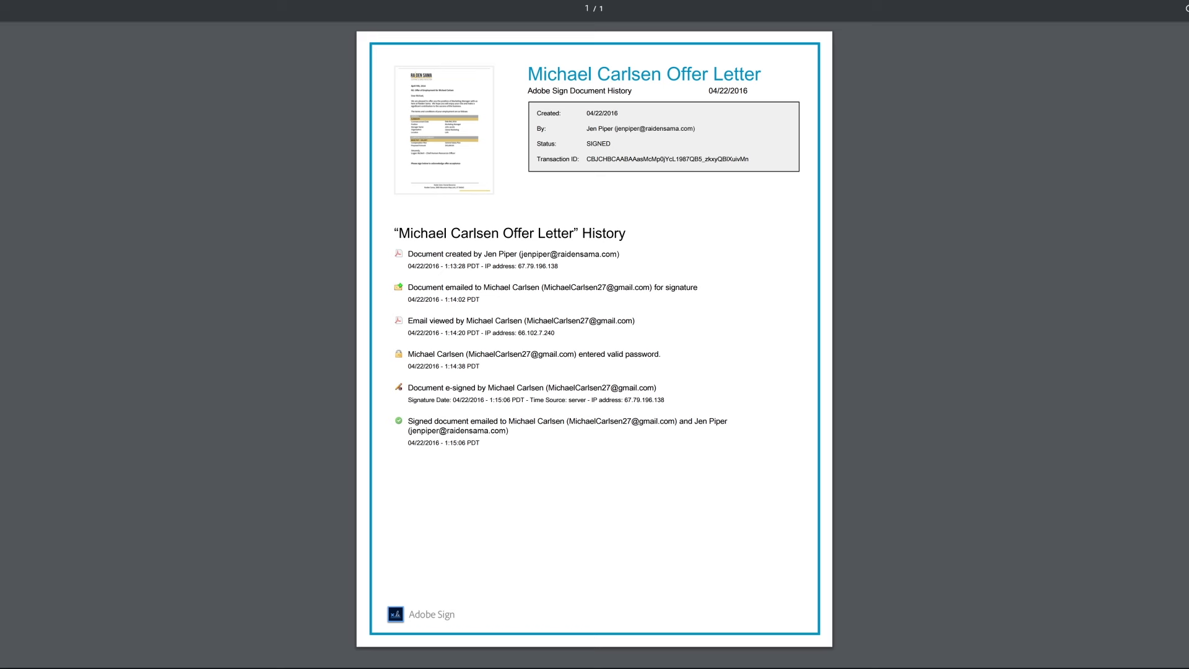